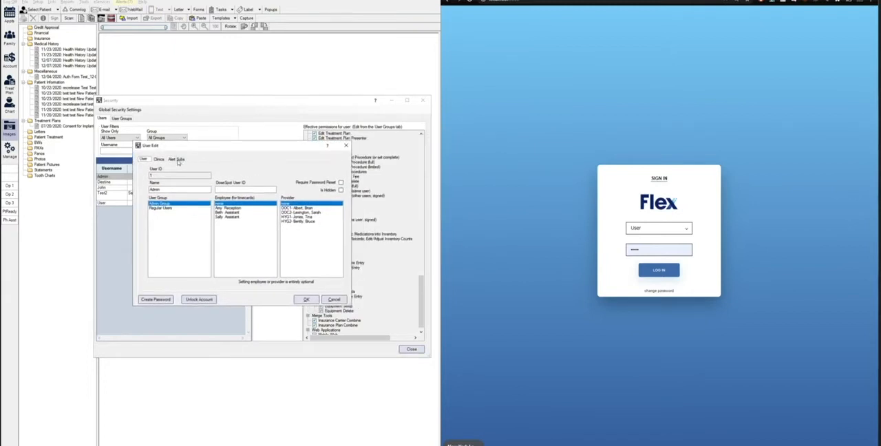
Save the Admin user's edits and close the Security settings window.
click(177, 159)
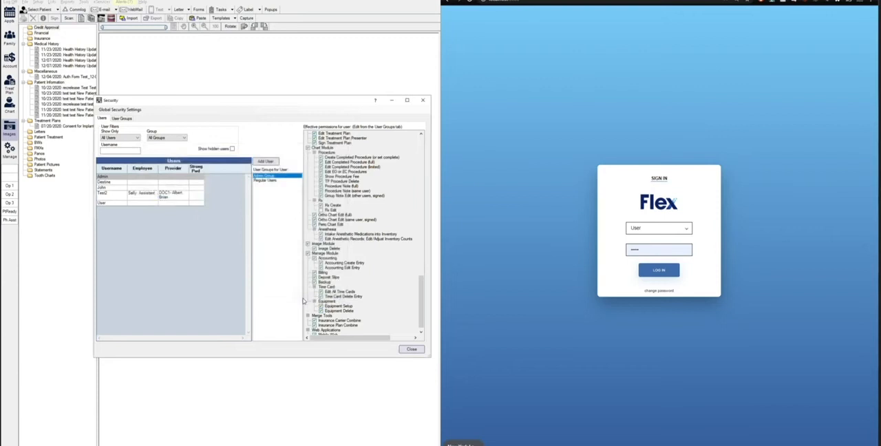
click(411, 349)
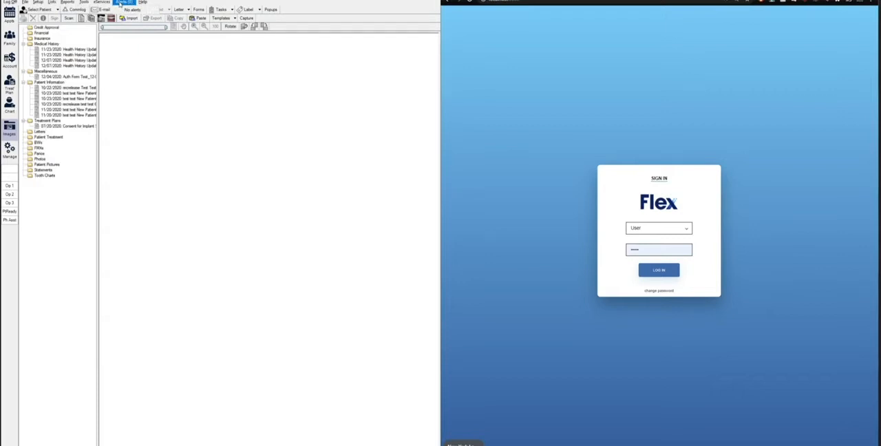
Subscribe the Admin user to the Flex alert under Security, Alert Subs.
click(37, 2)
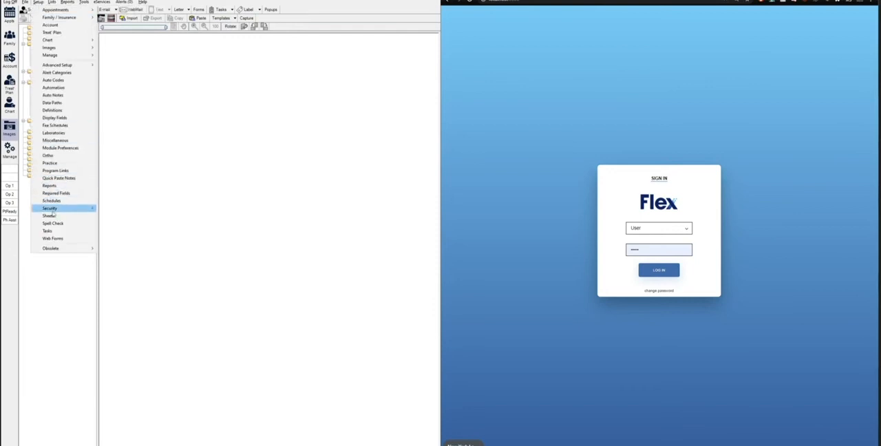
click(49, 208)
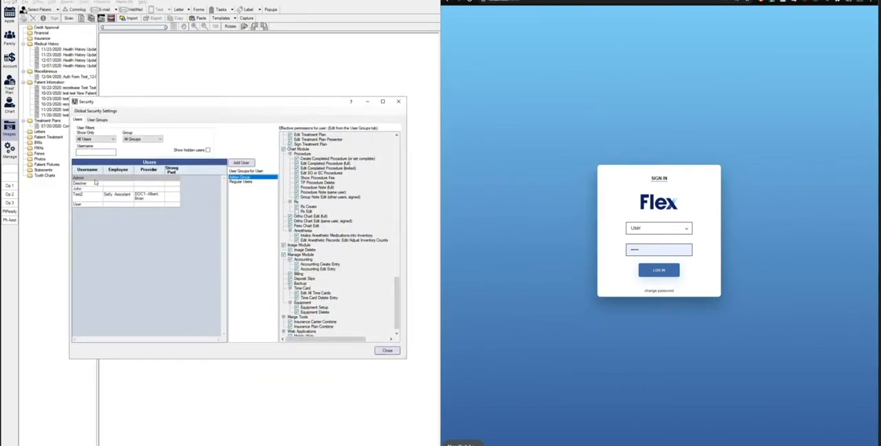
double_click(77, 178)
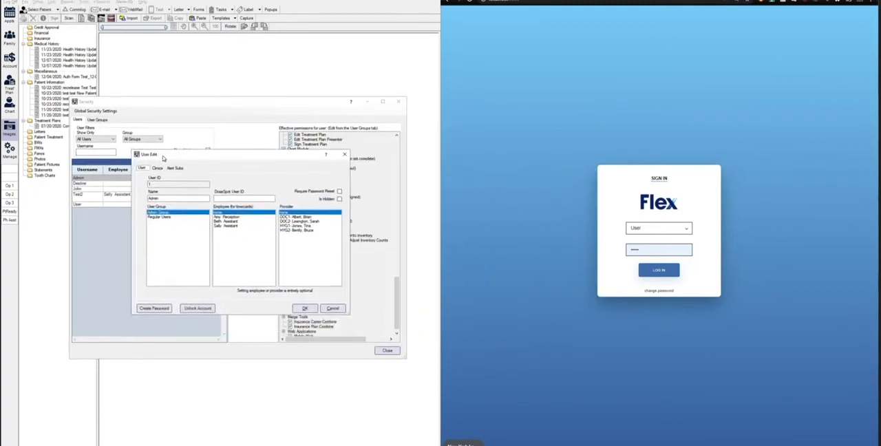
click(175, 168)
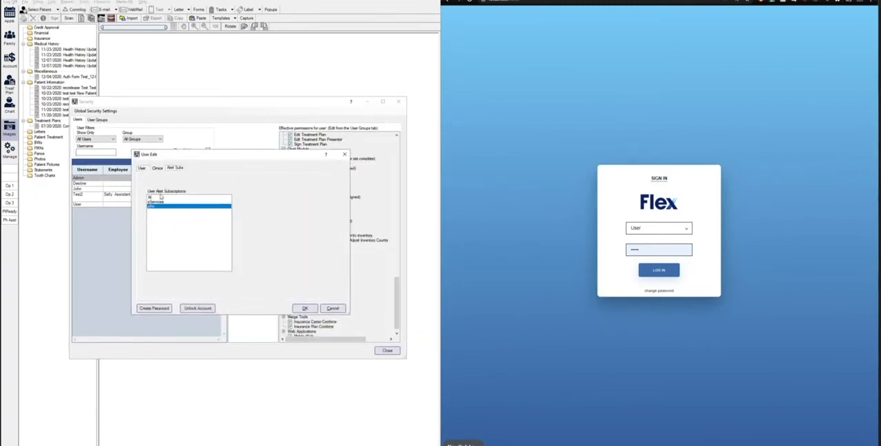
click(304, 308)
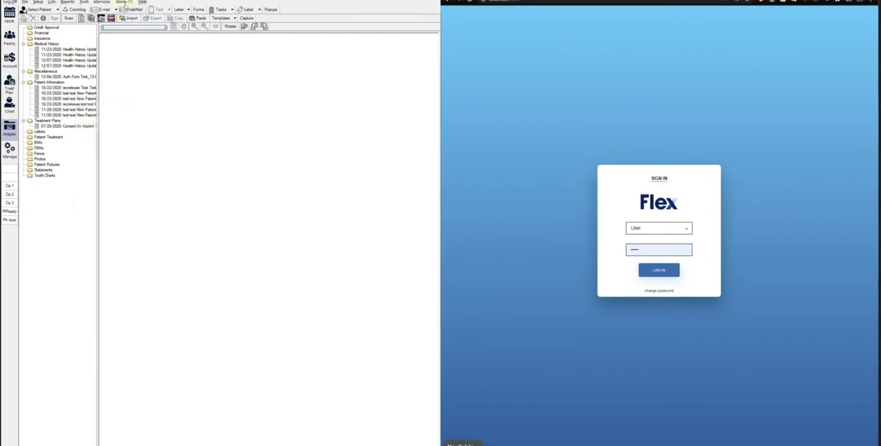
Switch to the Flex web app and log in with the entered credentials.
click(102, 3)
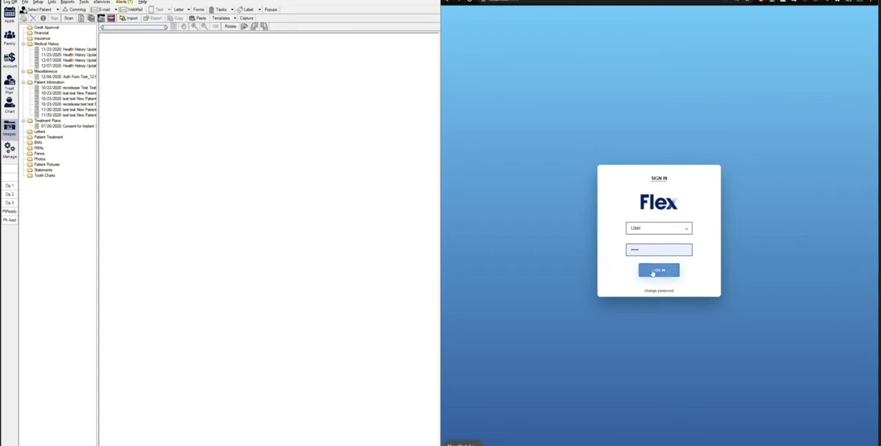
click(659, 270)
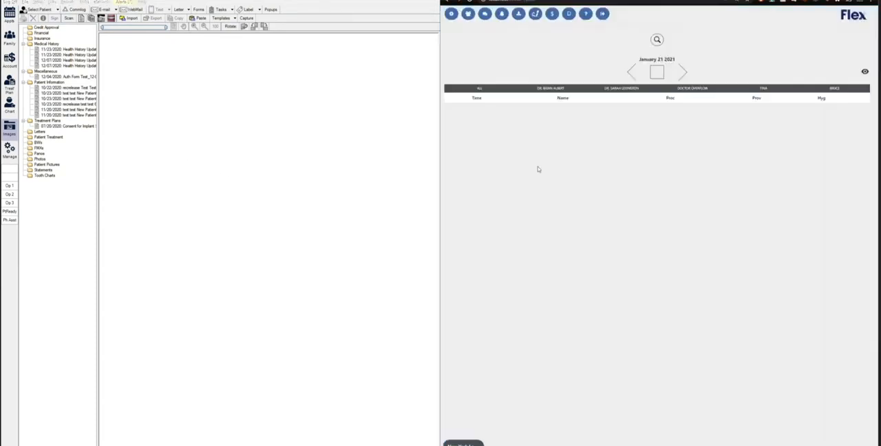
Clear Flex alerts from the toolbar, confirming Yes in the Clear Alerts? prompt.
click(463, 445)
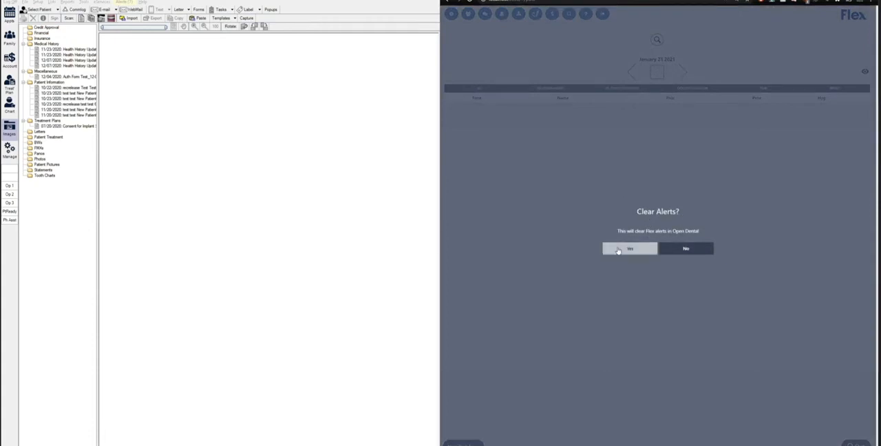
click(629, 249)
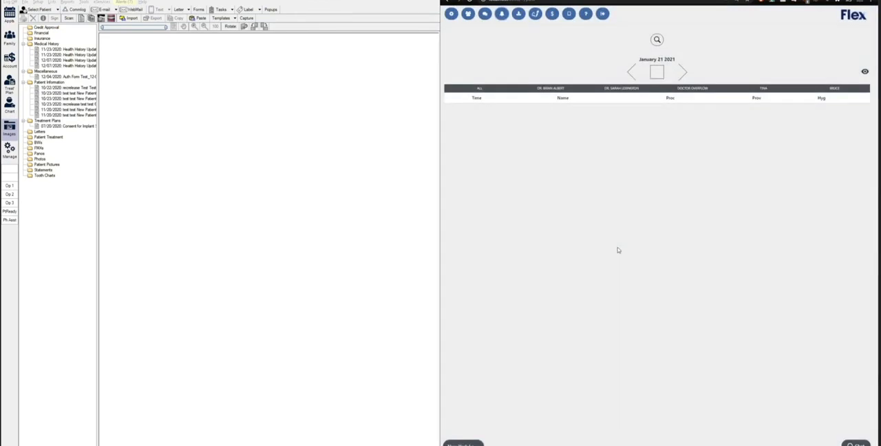
click(47, 28)
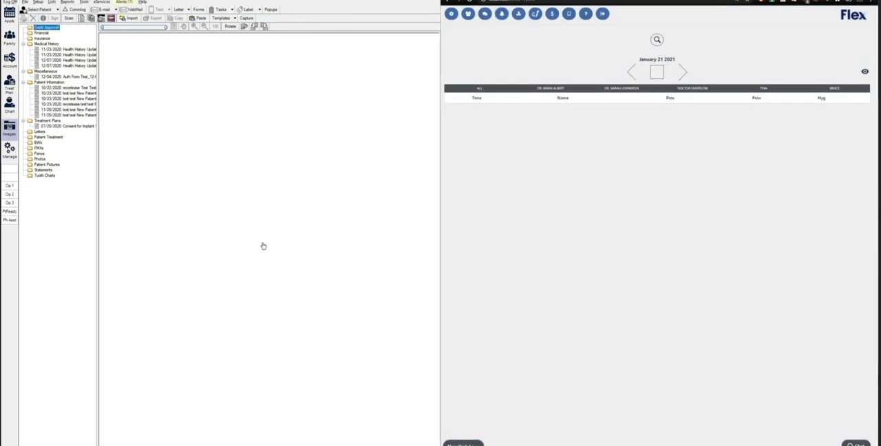